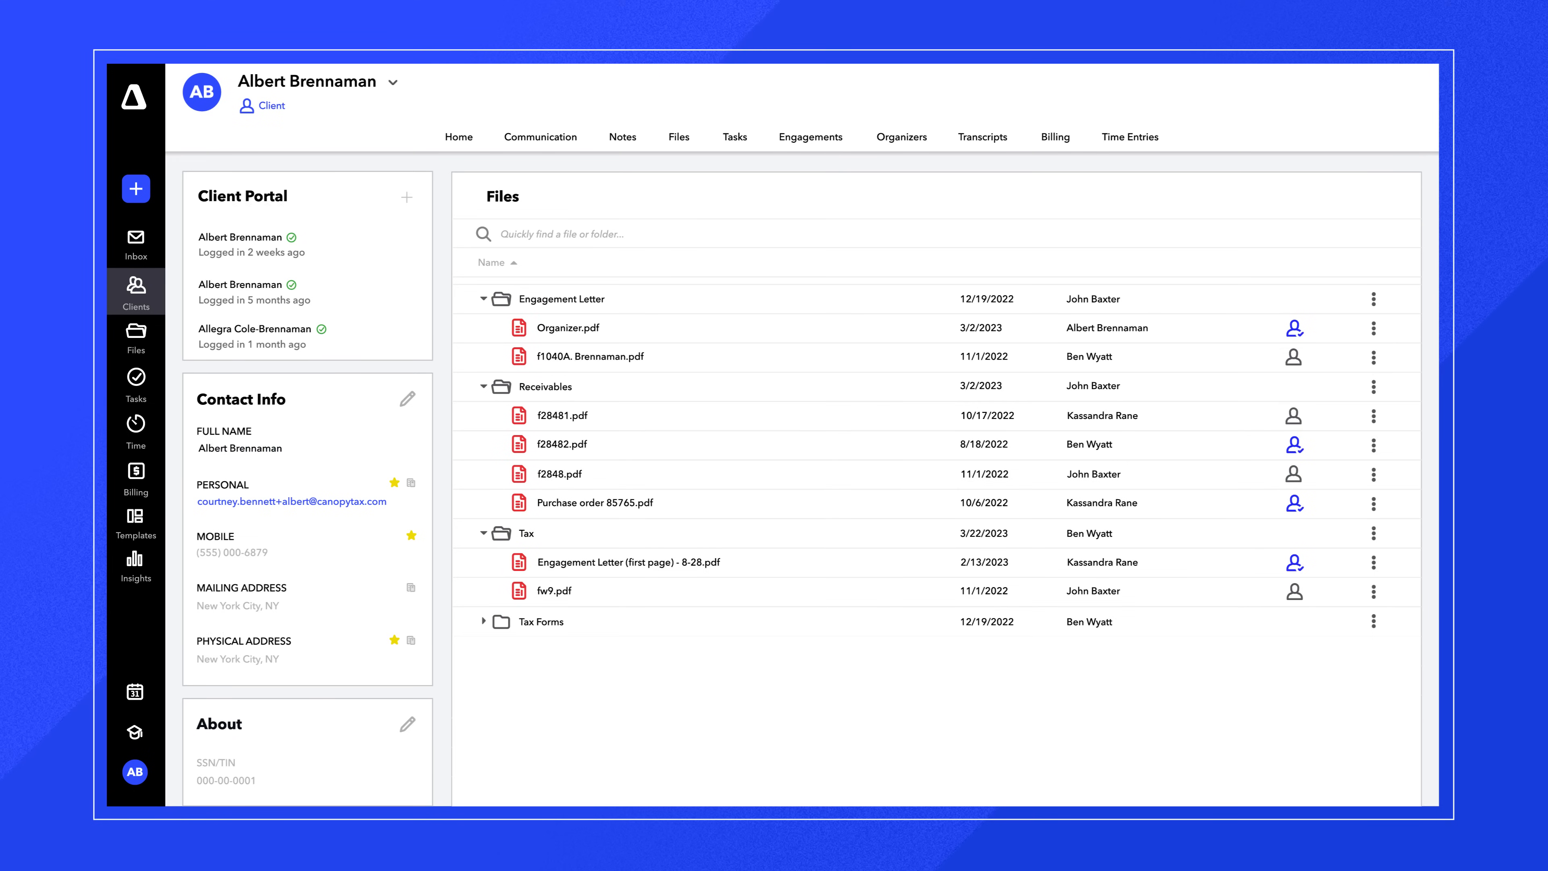
- View Albert Brennaman's files and bring up the fw4.pdf document on the phone
left_click(485, 621)
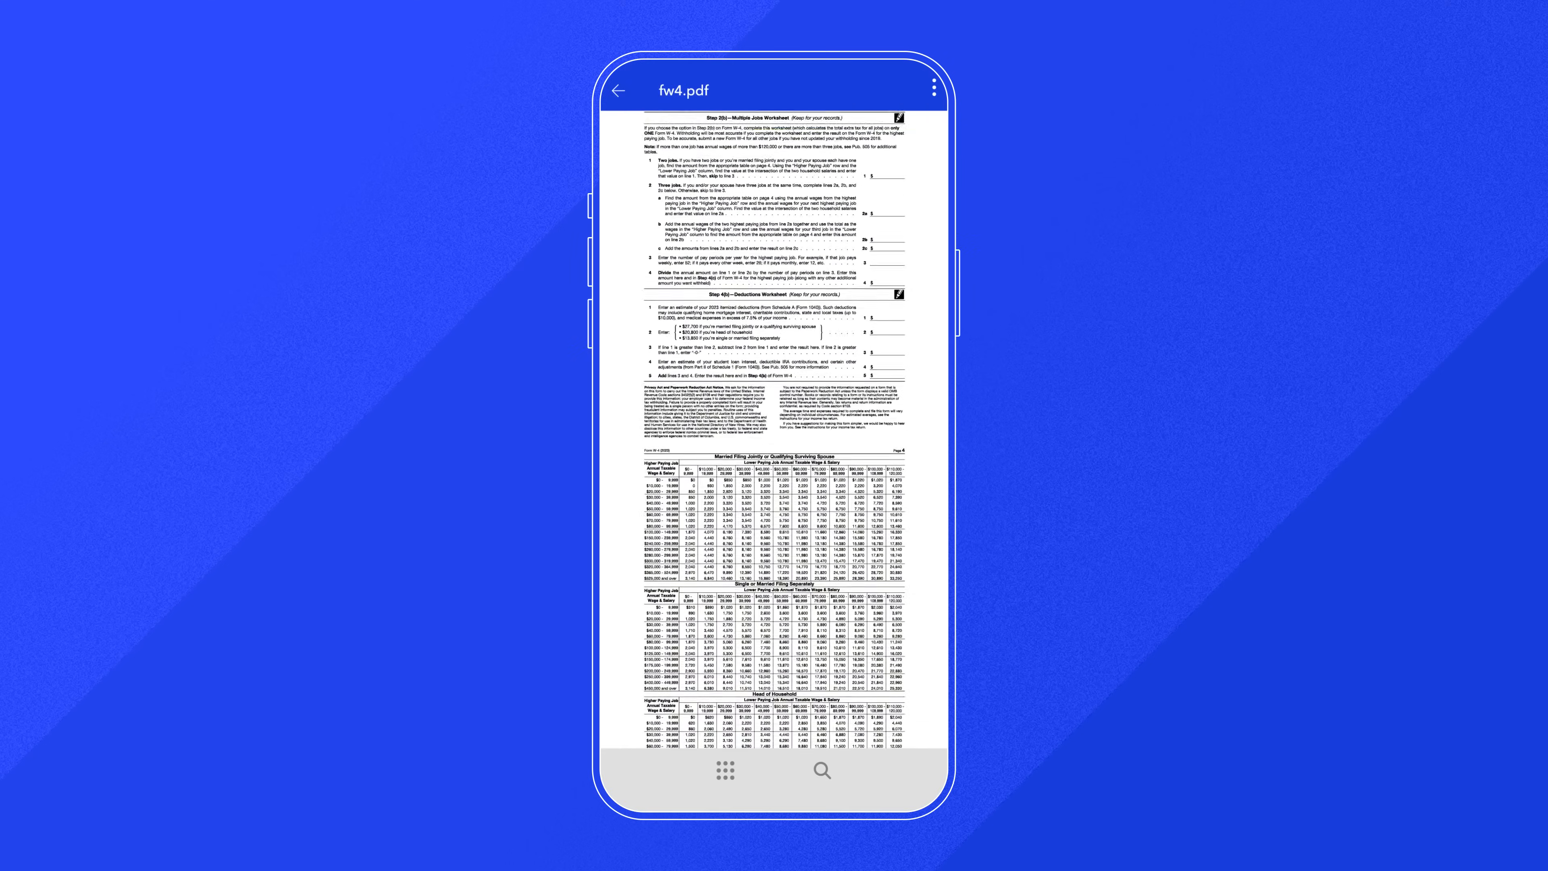
- Scan the paper W-2 with the phone camera and upload it as a new file
left_click(619, 91)
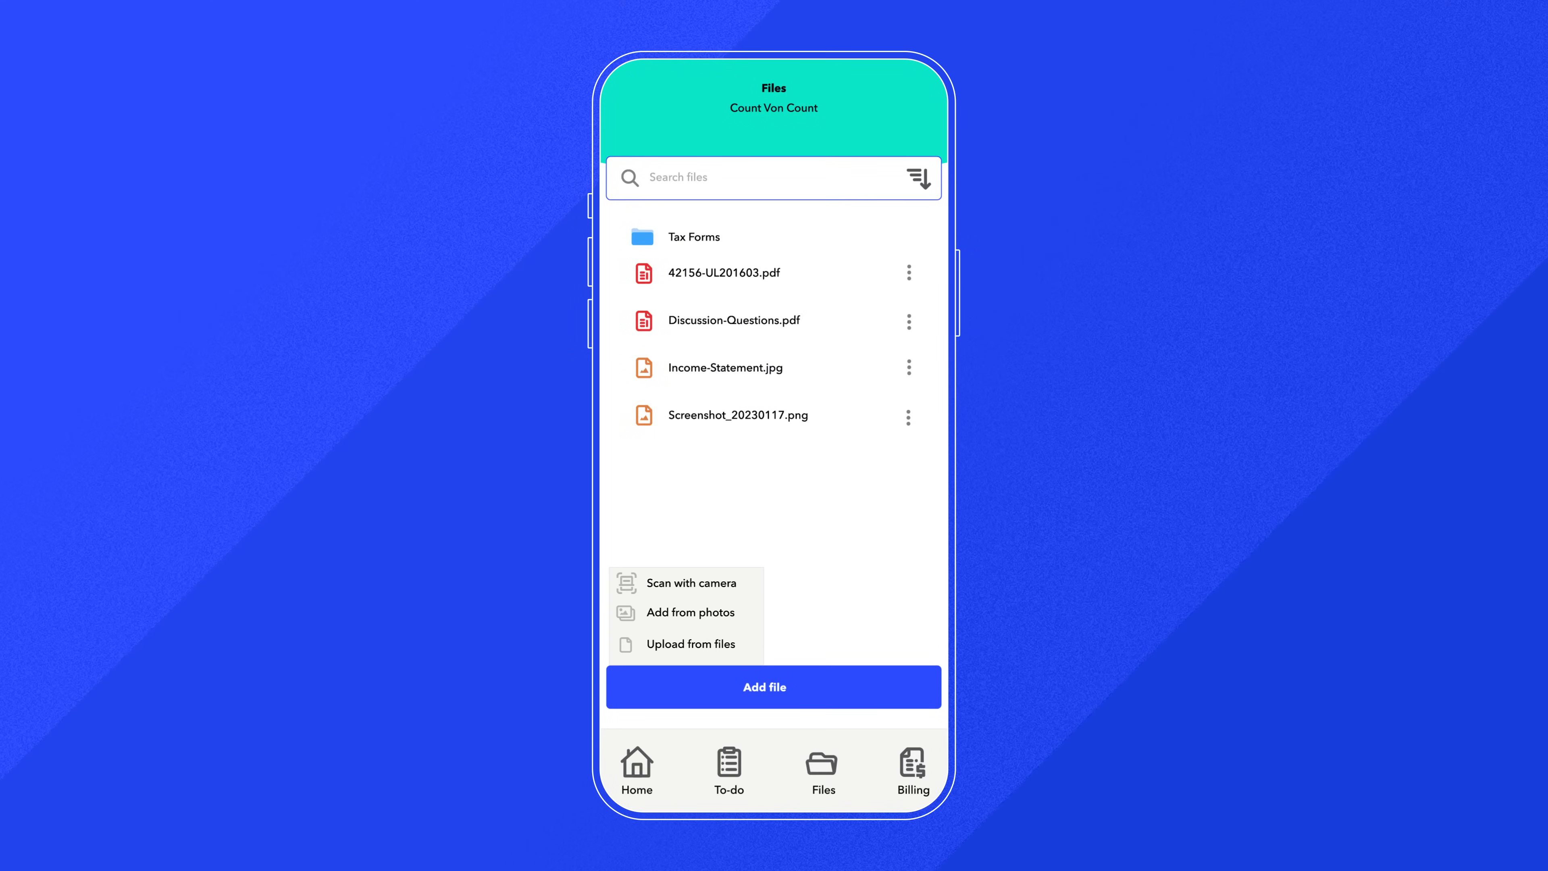
left_click(690, 582)
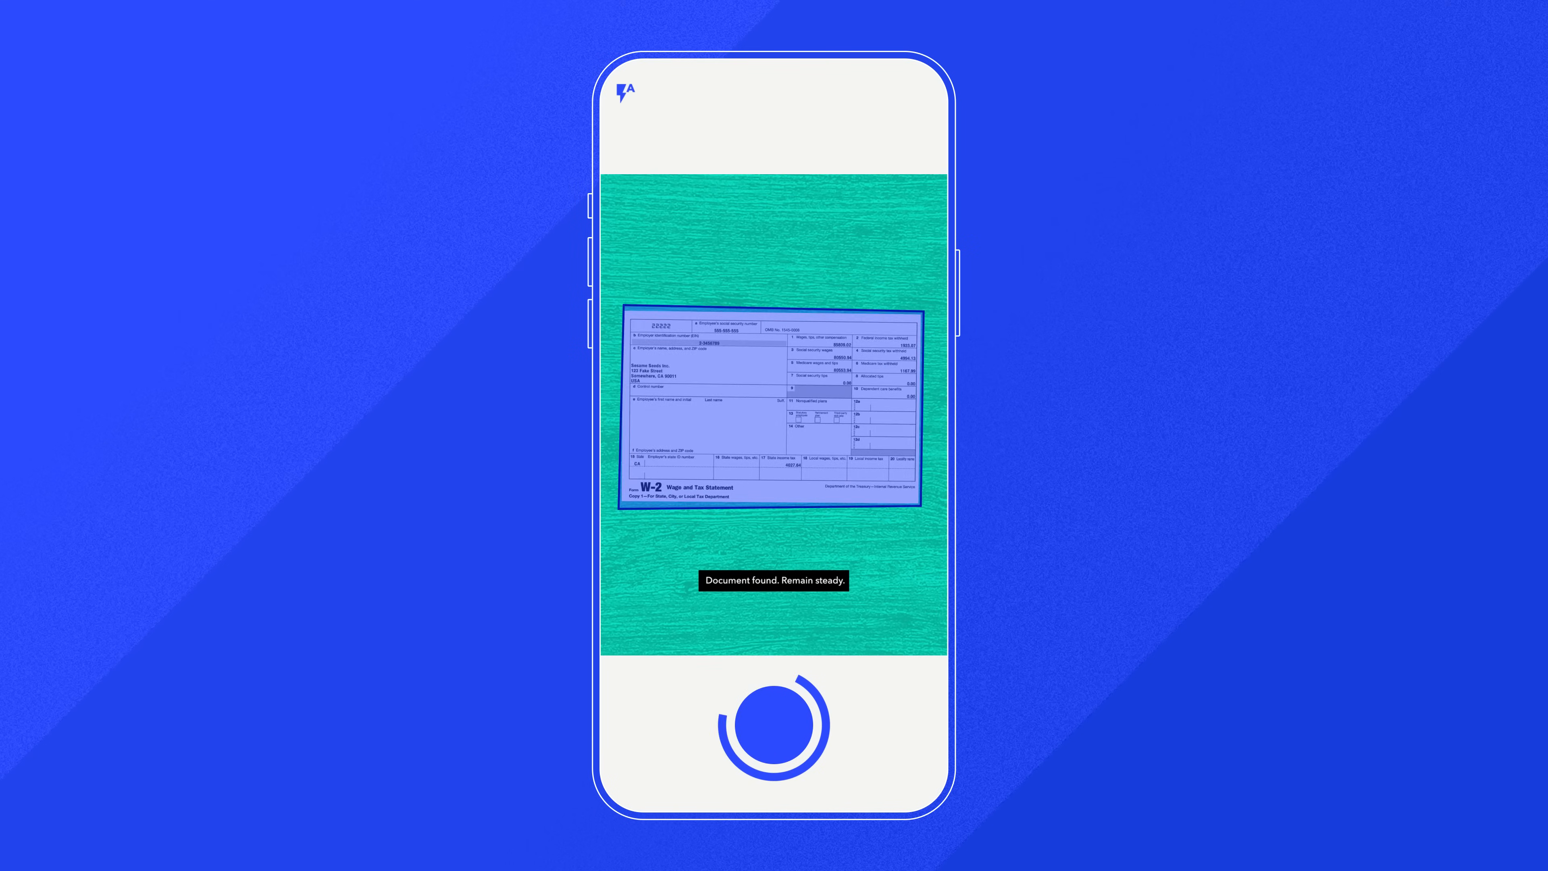
left_click(783, 718)
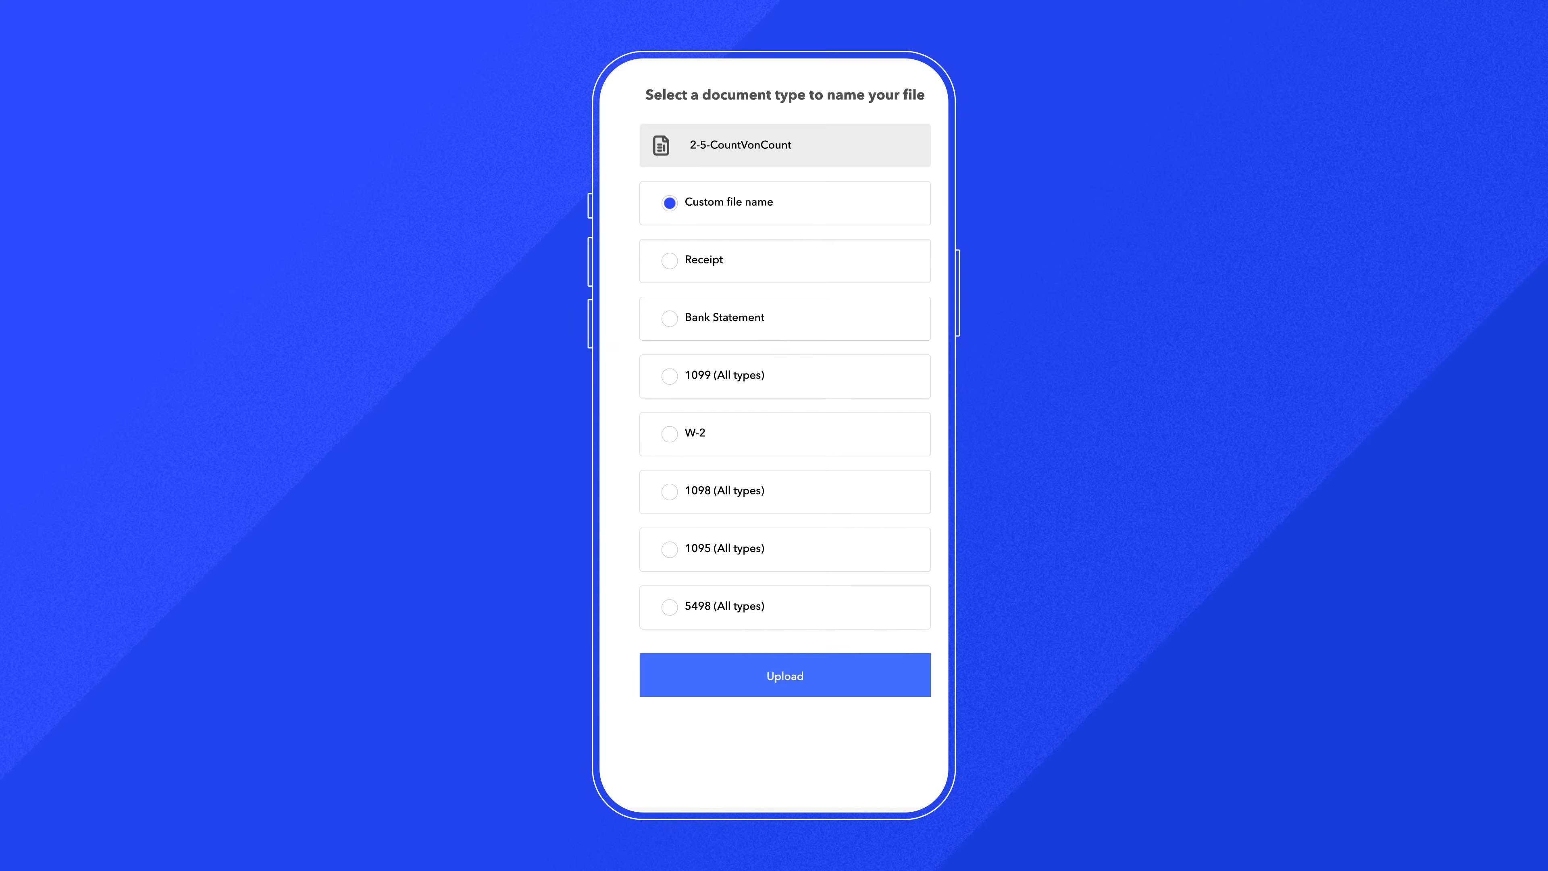
left_click(784, 674)
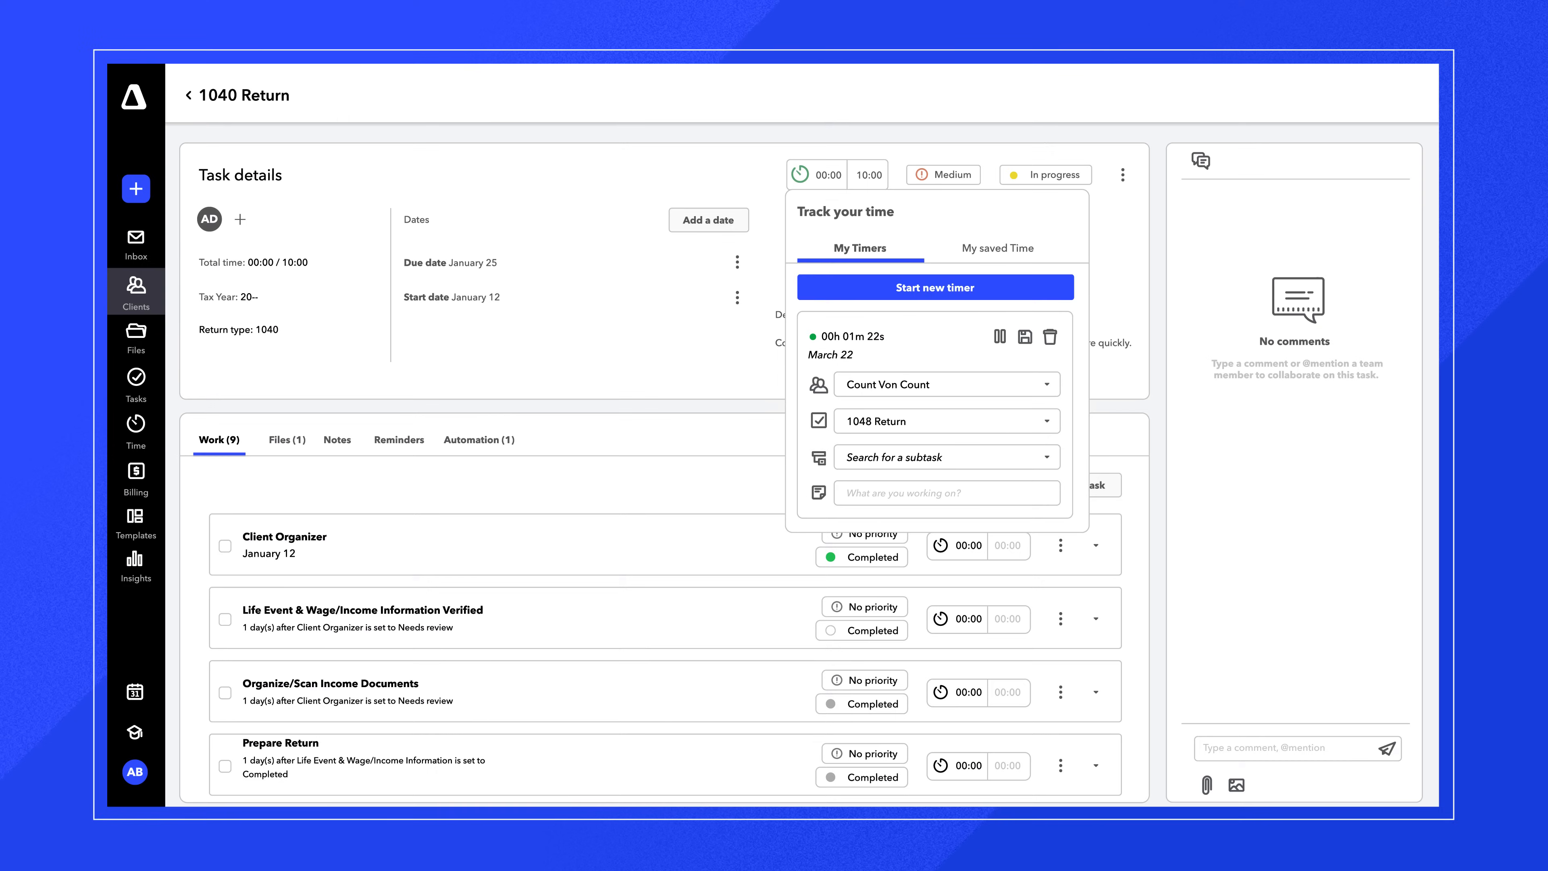
- Label the running 1040 Return timer as 'Client Meeting' in Track your time
type("Client Meeting")
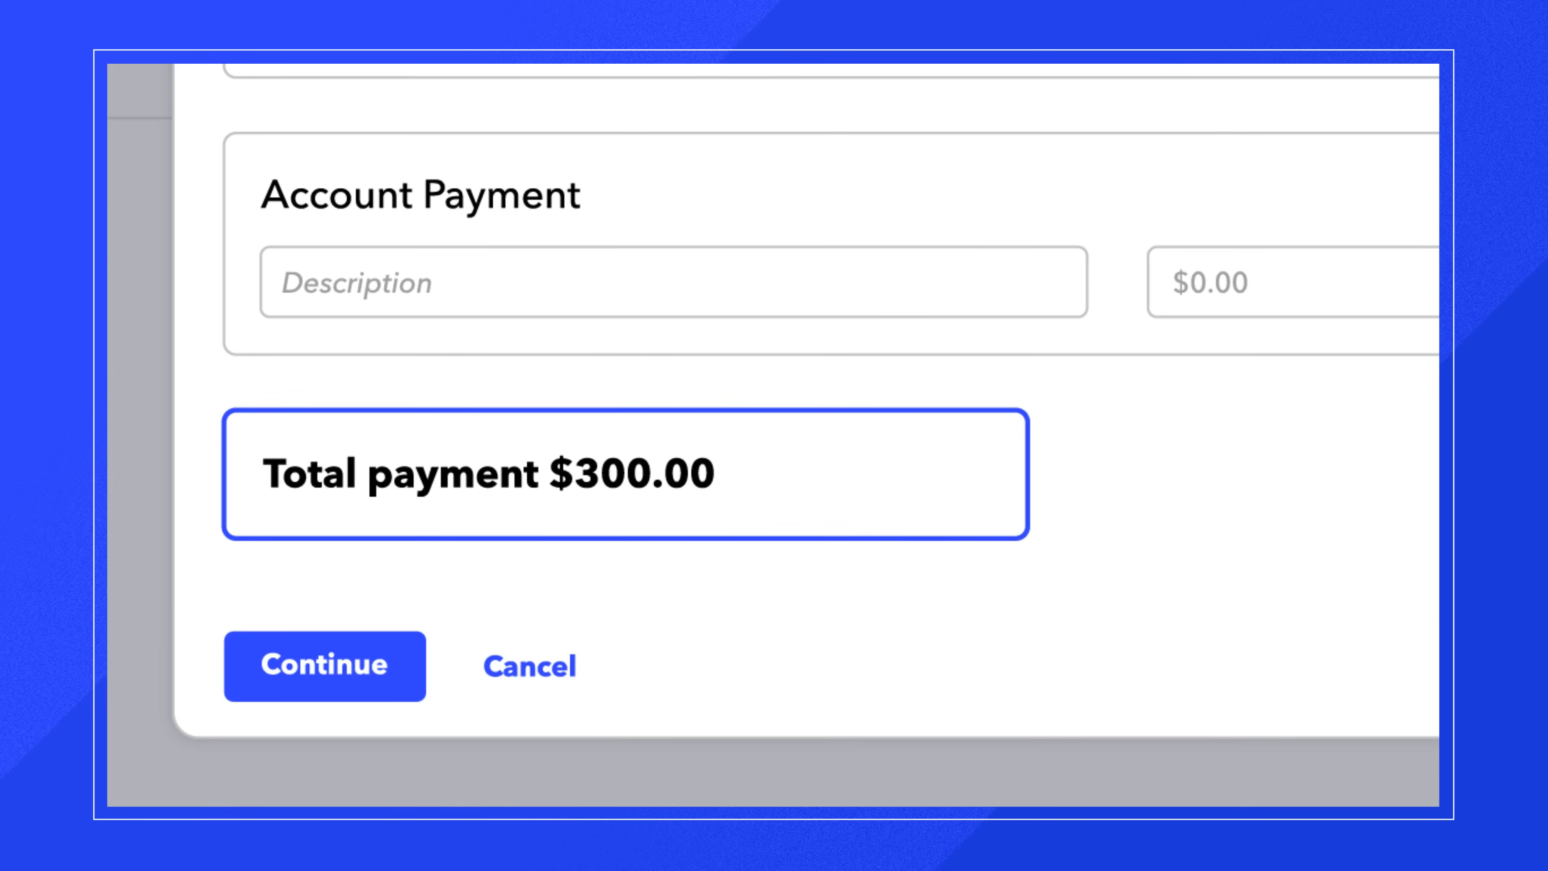
- Continue with the client payment totalling $300.00
left_click(324, 666)
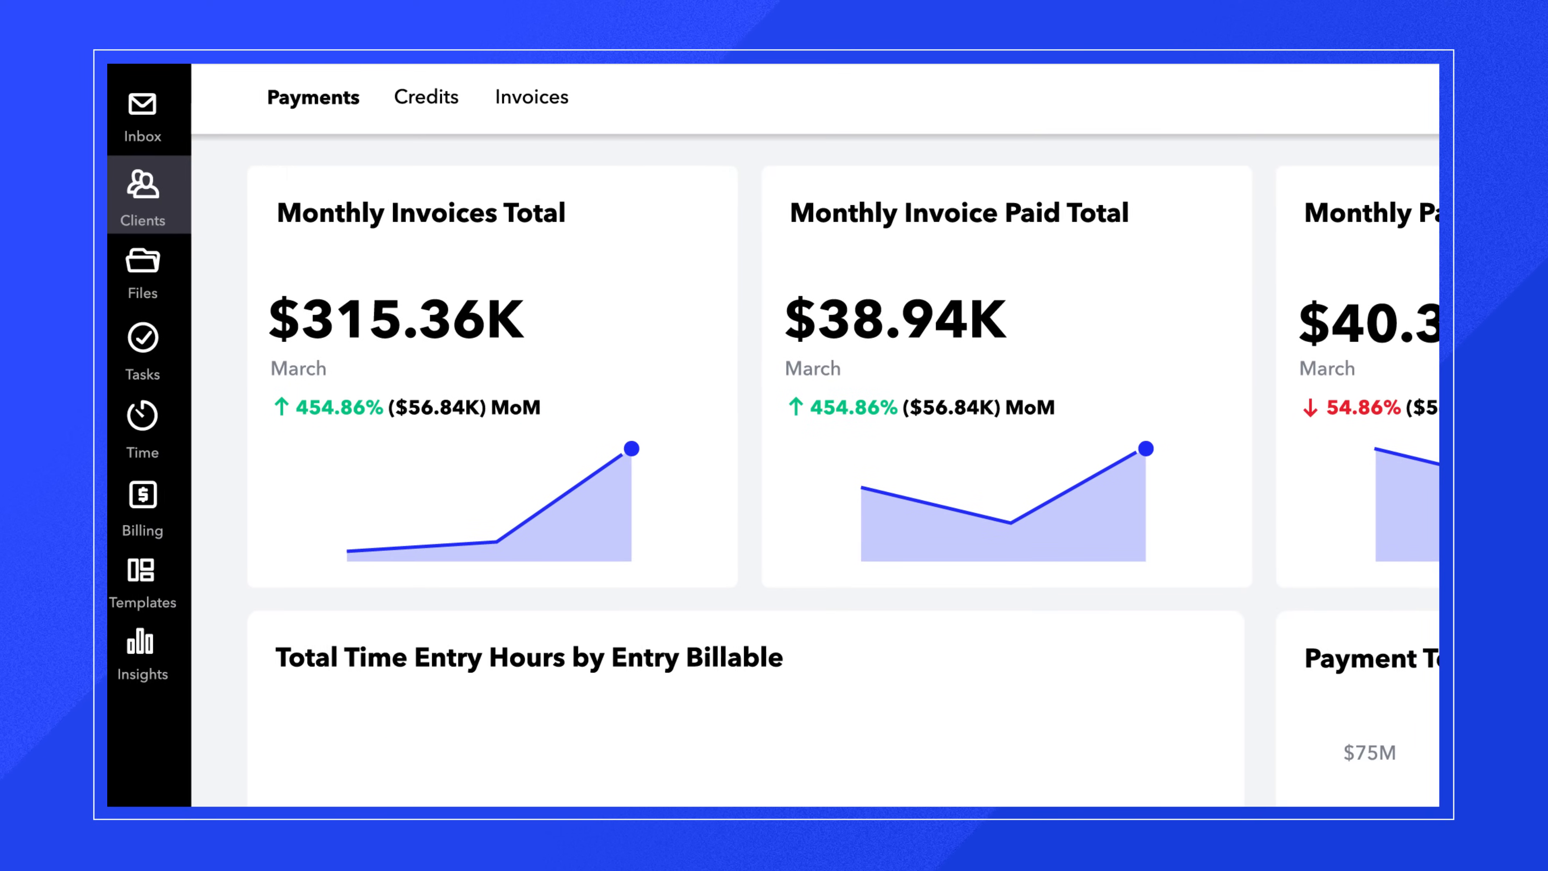
- Reveal the March payments total ($40.32K) and payment fees cards in Payments insights
scroll("right", 3)
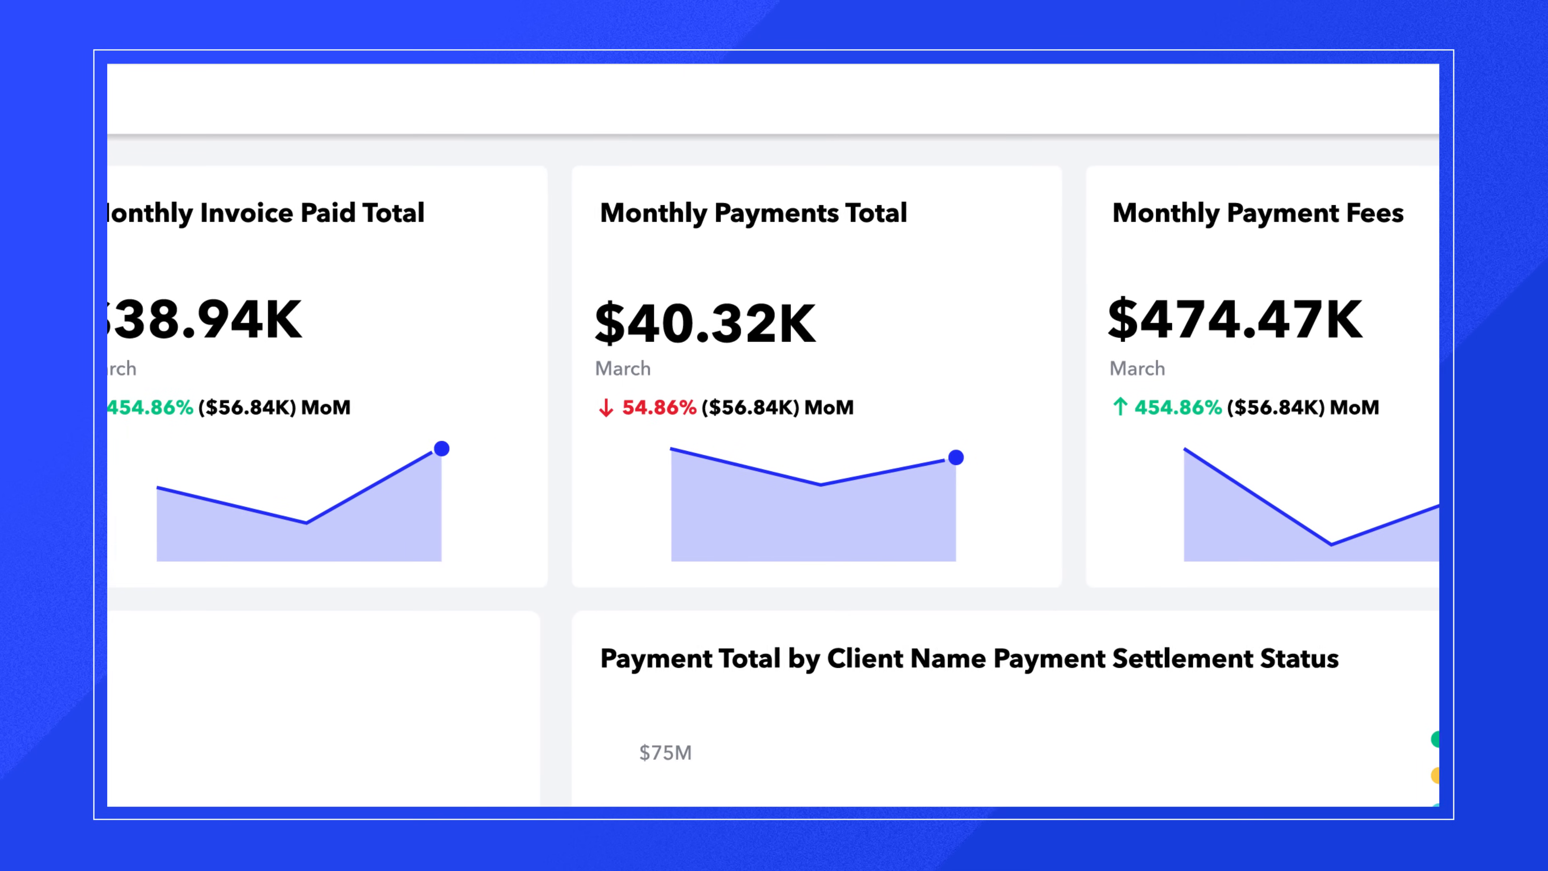